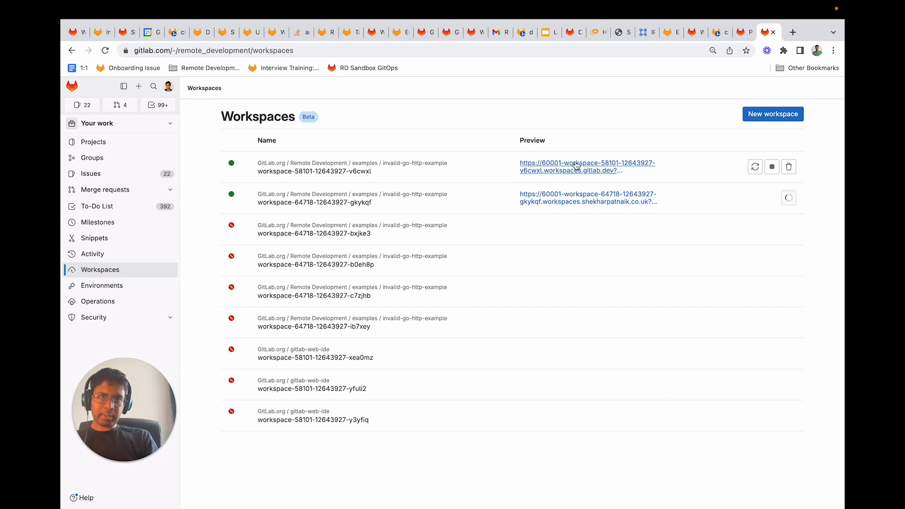
{"action": "left_click", "coordinate": [586, 167]}
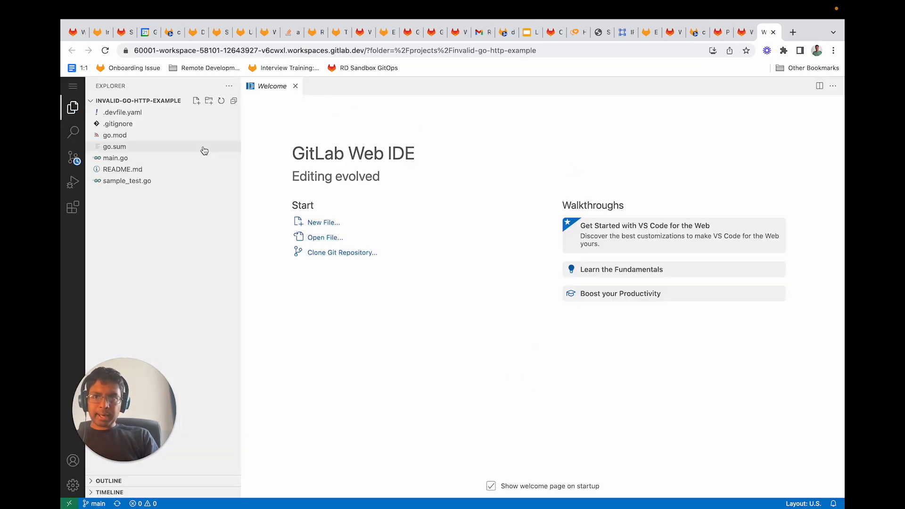
{"action": "double_click", "coordinate": [115, 157]}
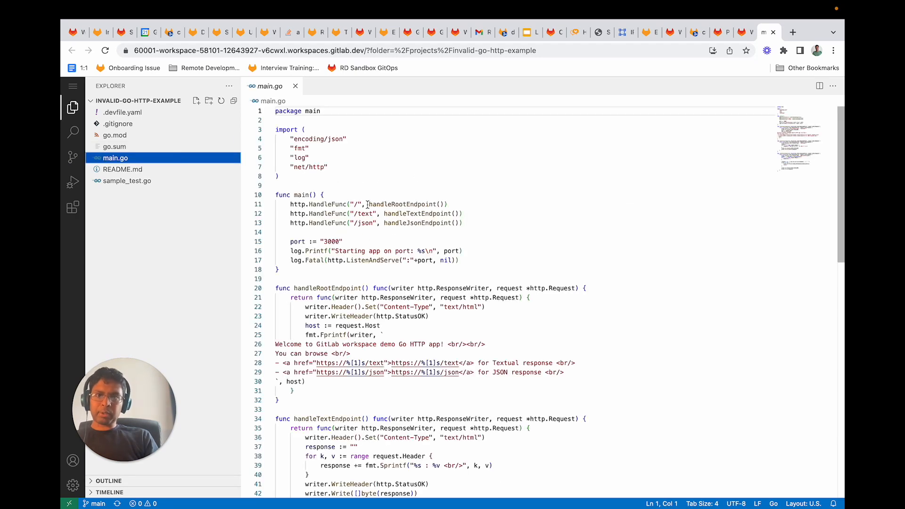
{"action": "mouse_move", "coordinate": [365, 254]}
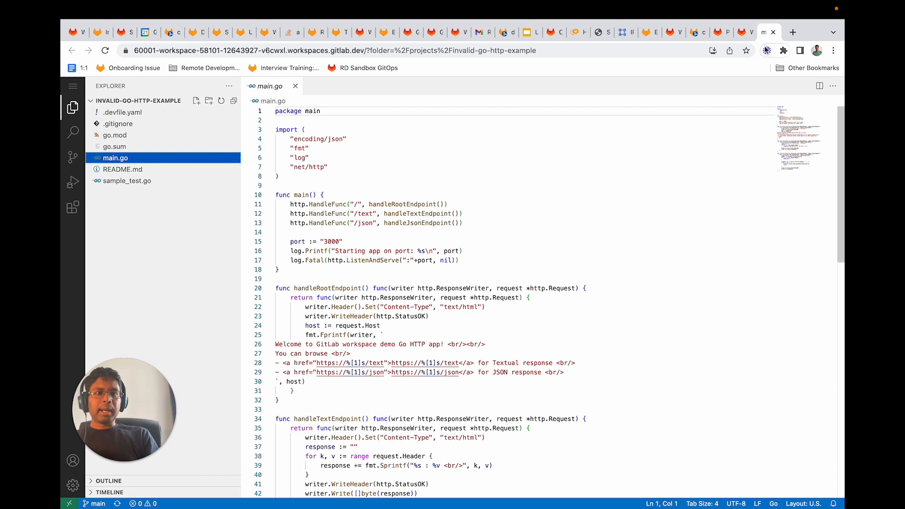
{"action": "mouse_move", "coordinate": [764, 32]}
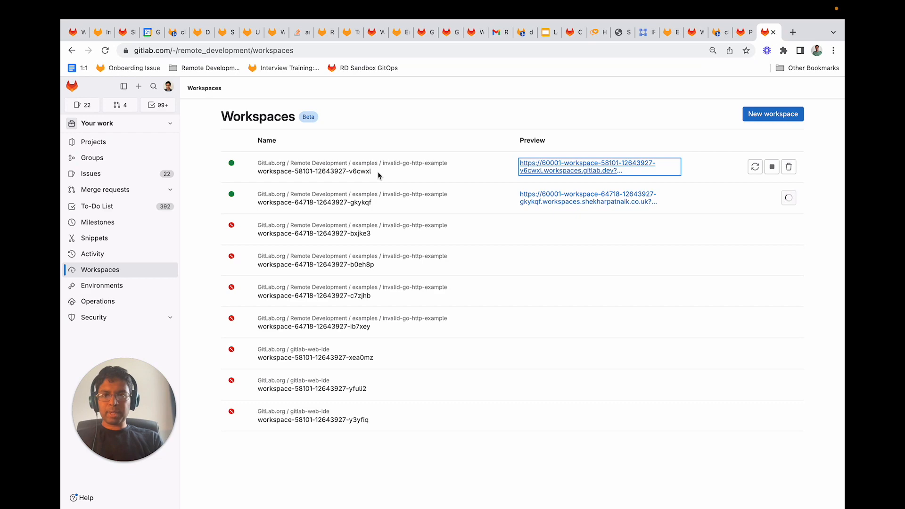
{"action": "double_click", "coordinate": [314, 171]}
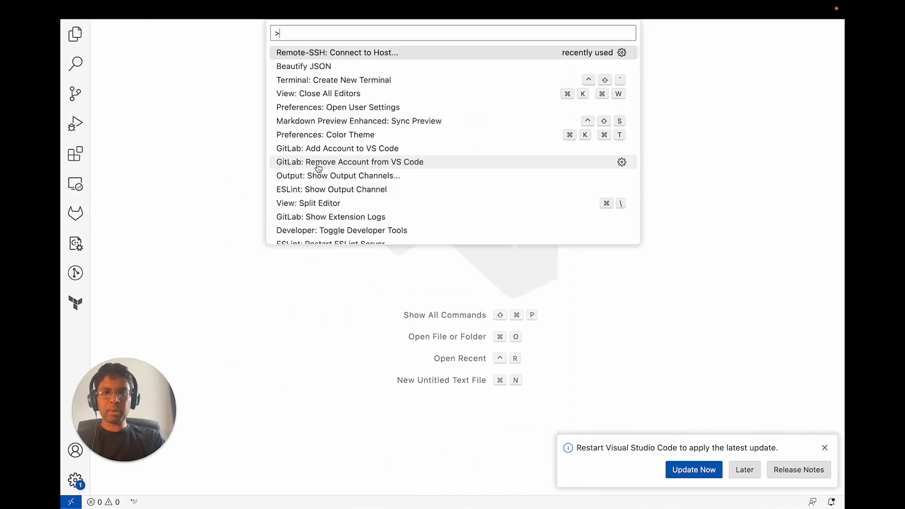
{"action": "left_click", "coordinate": [337, 53]}
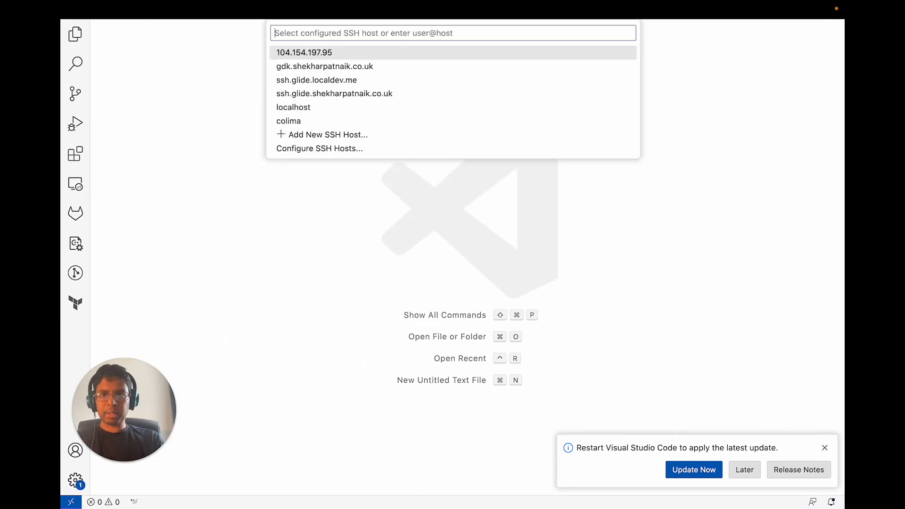
{"action": "type", "text": "workspace-58101-12643927-v6cwxl"}
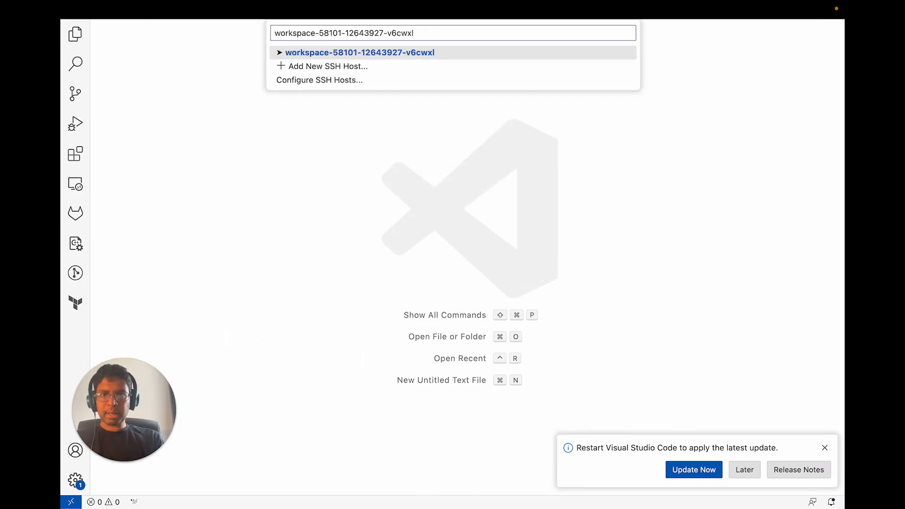
{"action": "type", "text": "@"}
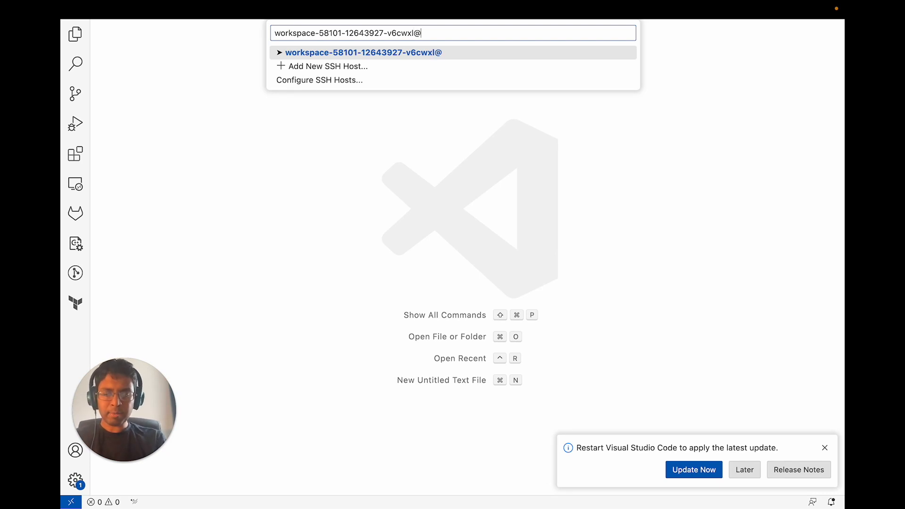
{"action": "type", "text": "workspaces"}
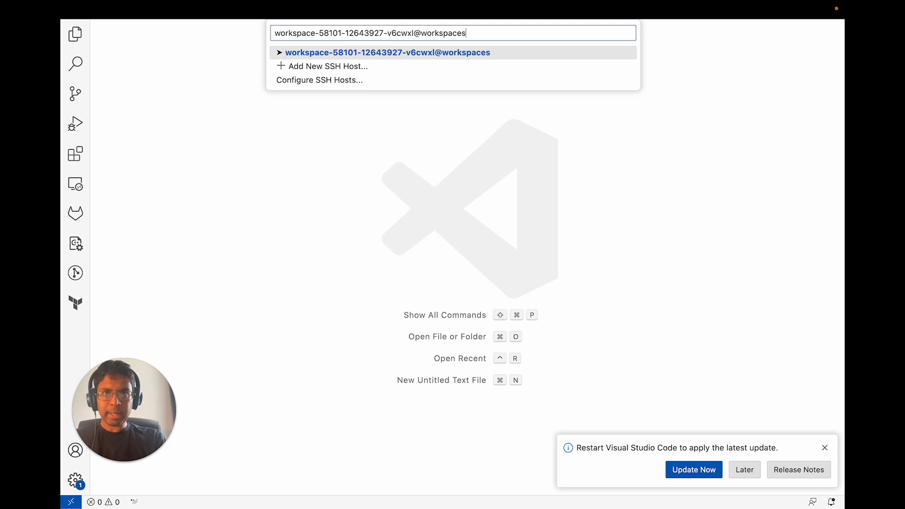
{"action": "type", "text": "-ssh.git"}
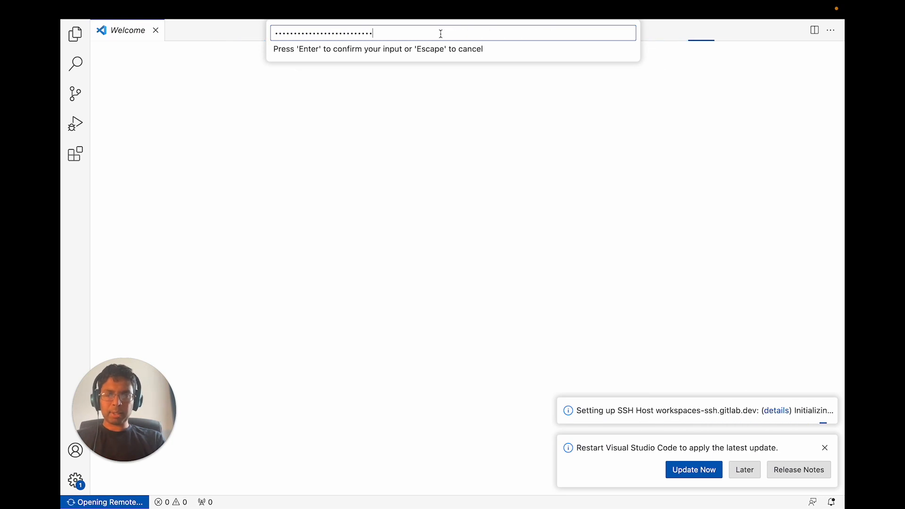
- Confirm the entered workspace password to finish connecting
{"action": "key", "text": "Enter"}
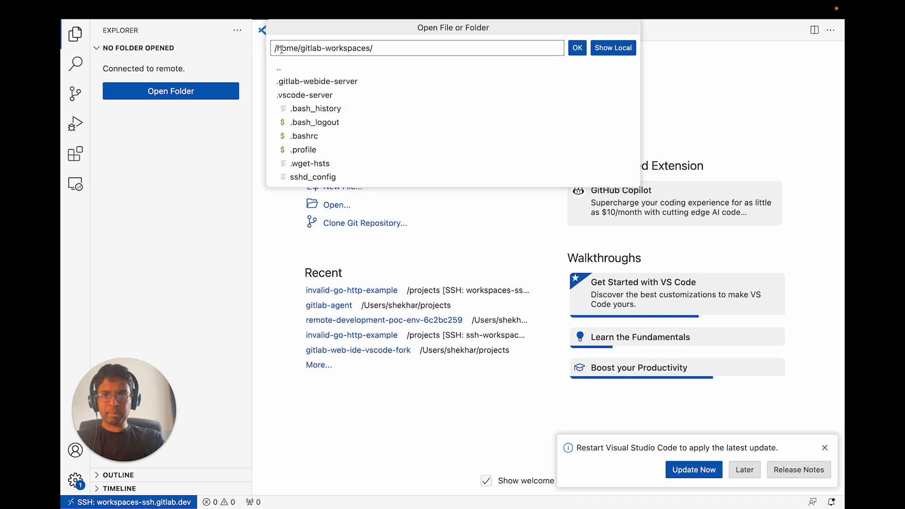
- Navigate the remote Open Folder path to /projects
{"action": "type", "text": "/s"}
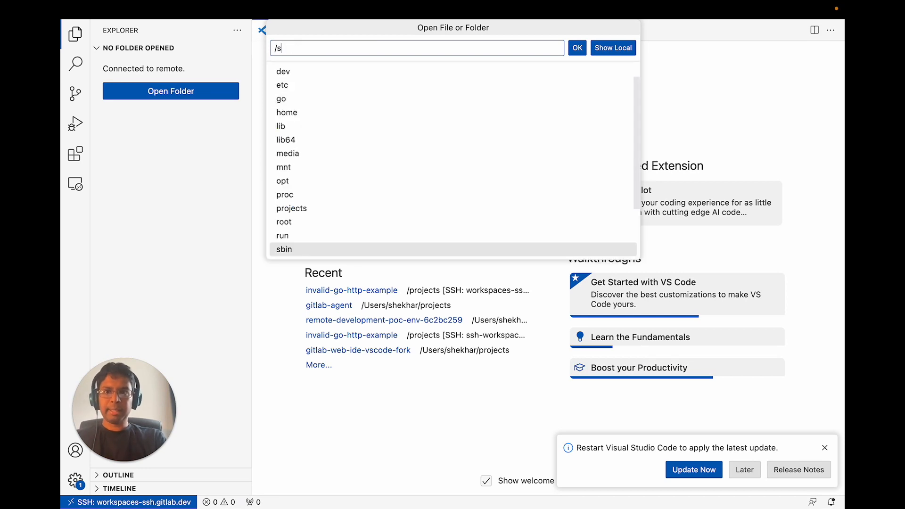
{"action": "type", "text": "projec"}
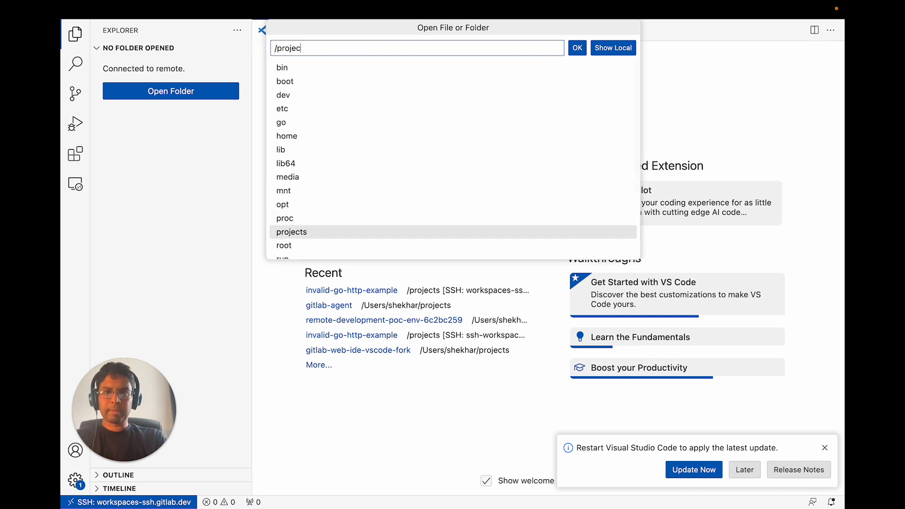
{"action": "left_click", "coordinate": [292, 231]}
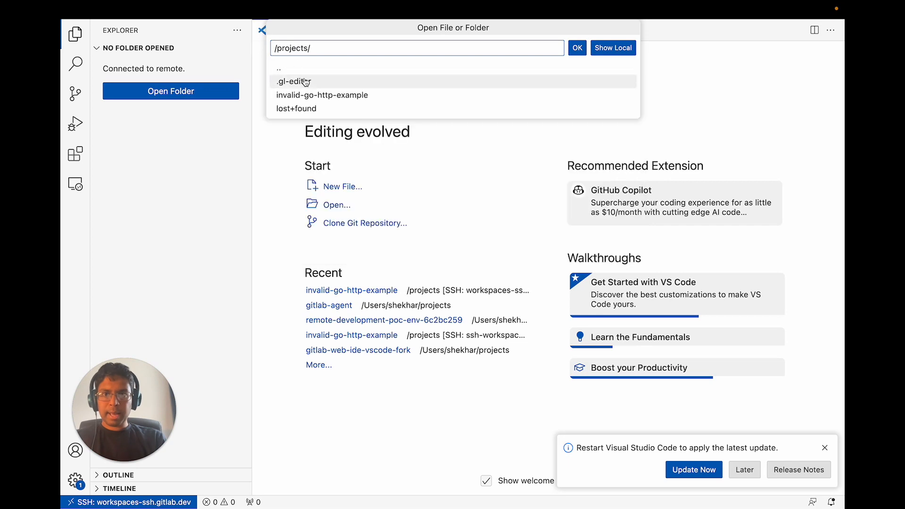